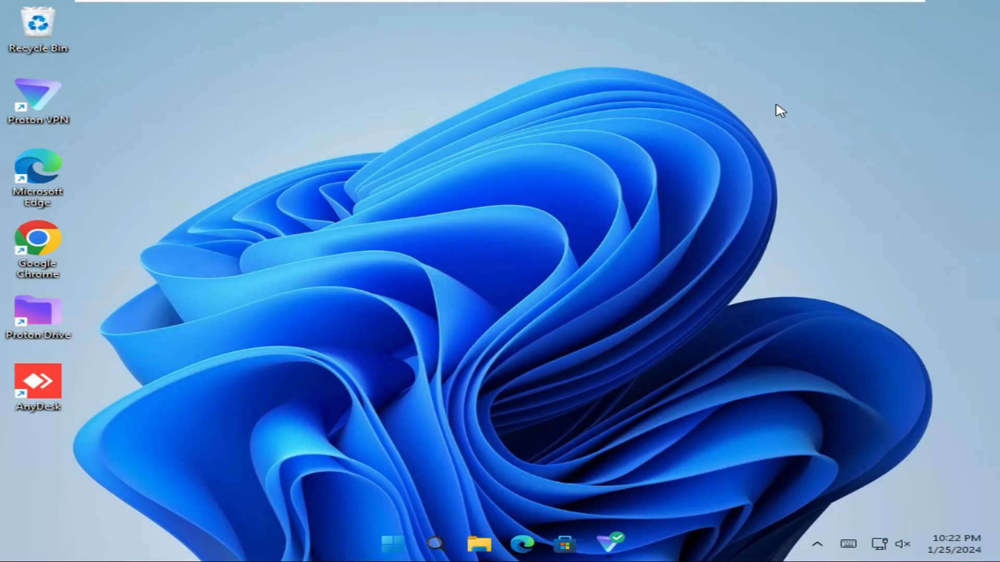
mouse_move(478, 529)
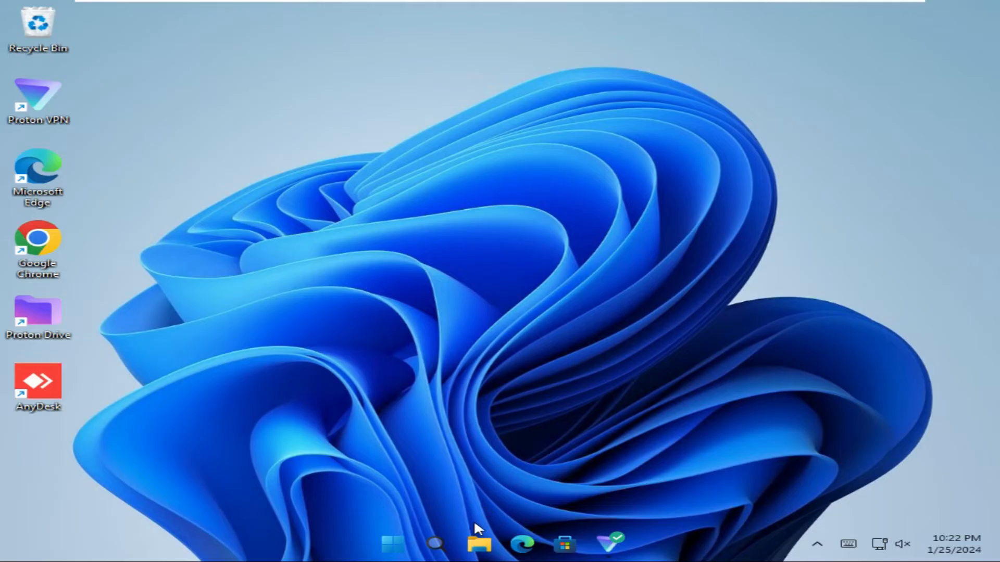
mouse_move(478, 544)
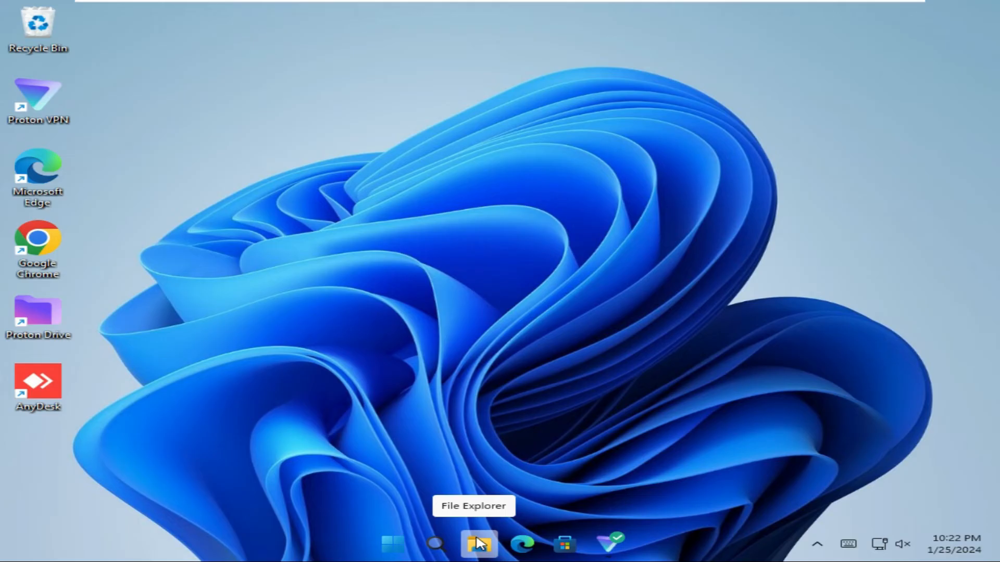
mouse_move(447, 345)
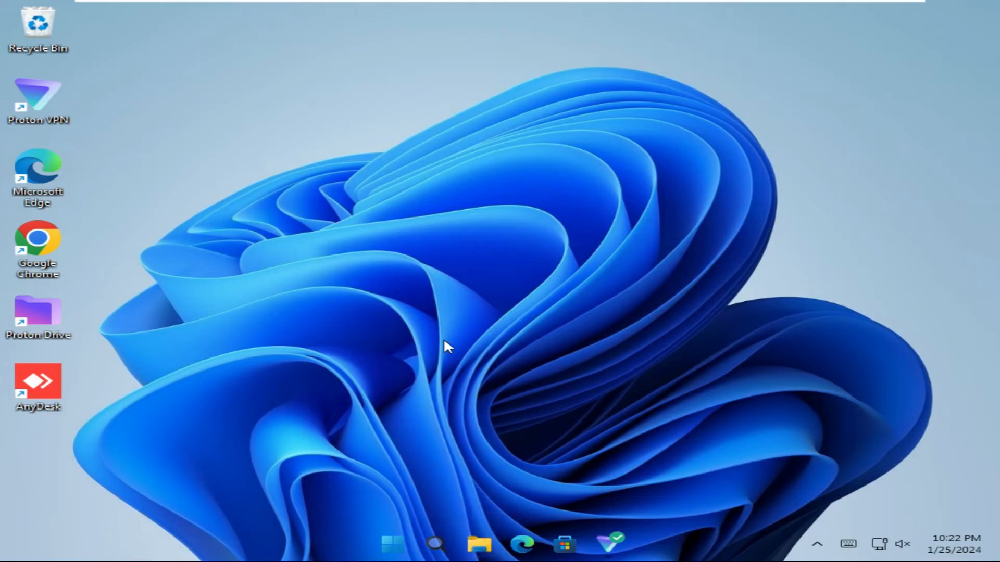
Launch File Explorer from the taskbar and show the 'See more' command menu
click(479, 544)
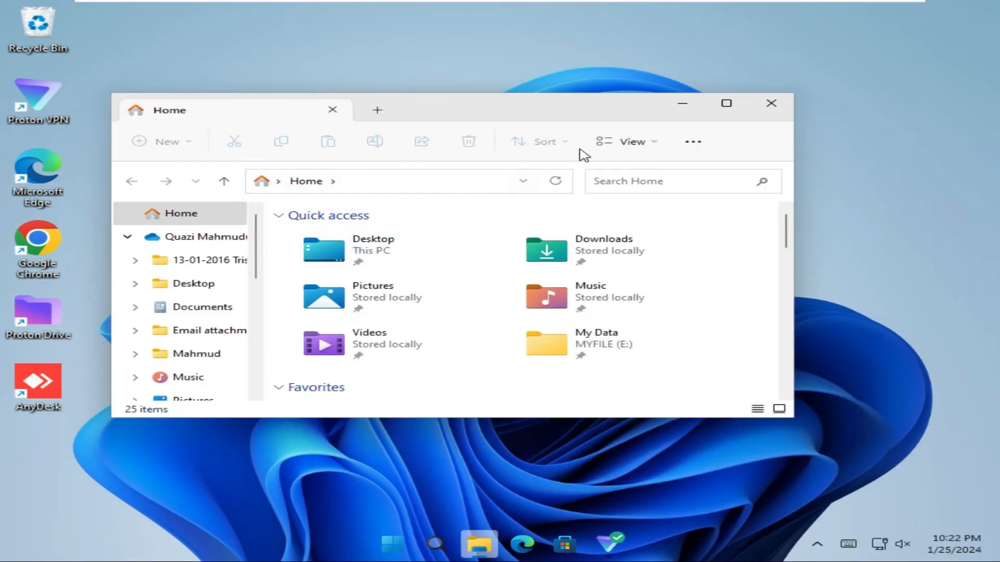
mouse_move(691, 142)
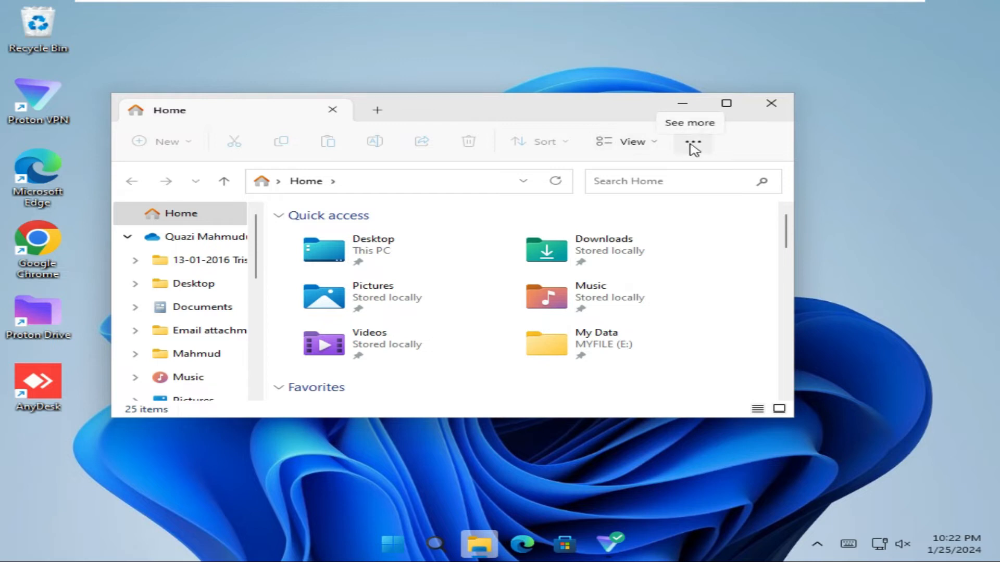
click(691, 141)
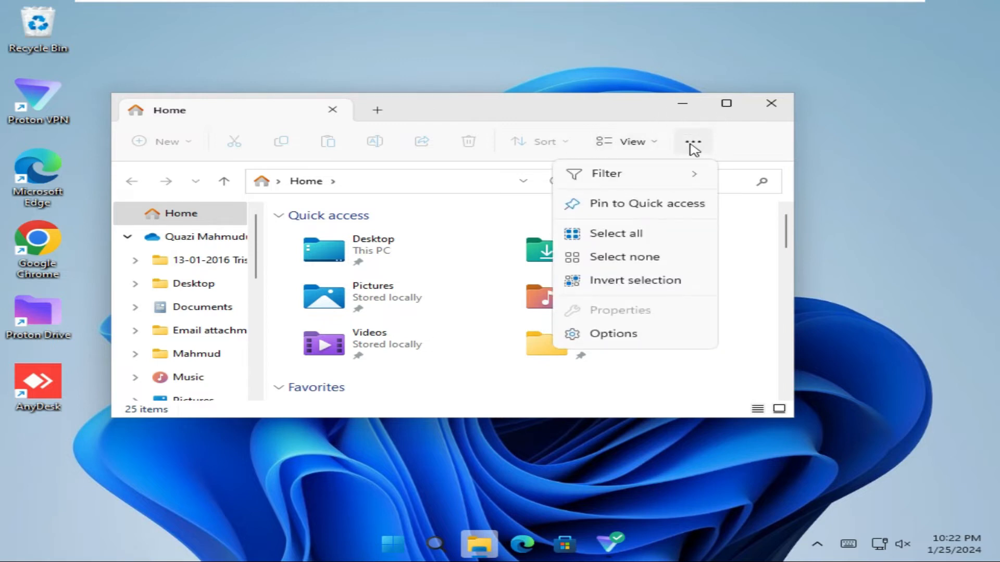
mouse_move(606, 342)
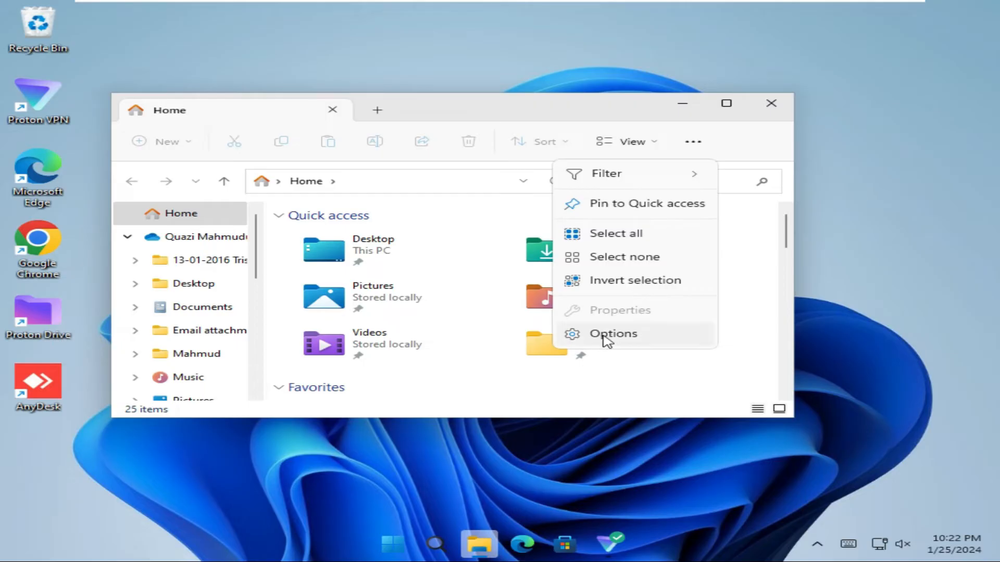
Restore the General folder settings to defaults in Folder Options, then Apply and OK
click(612, 333)
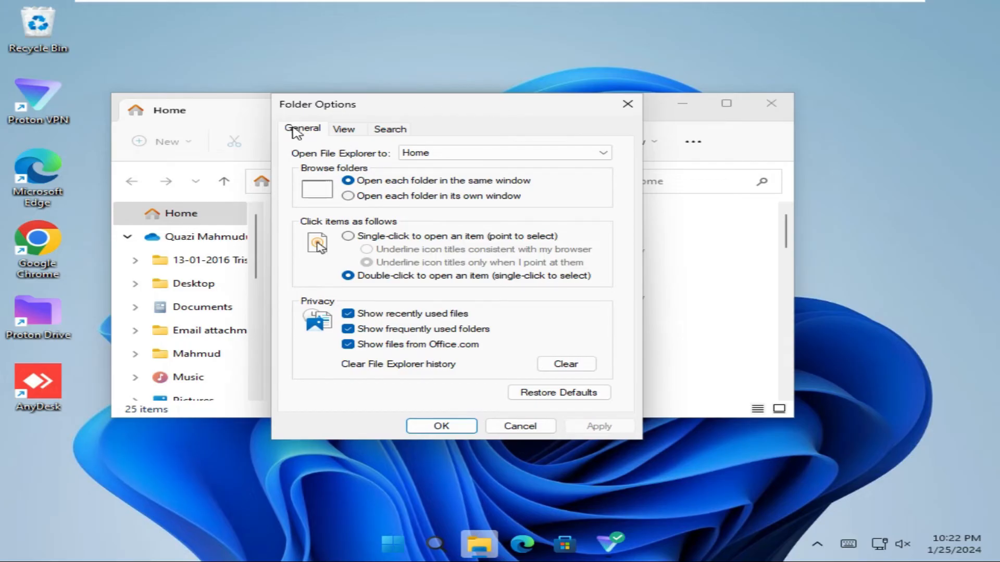
mouse_move(363, 356)
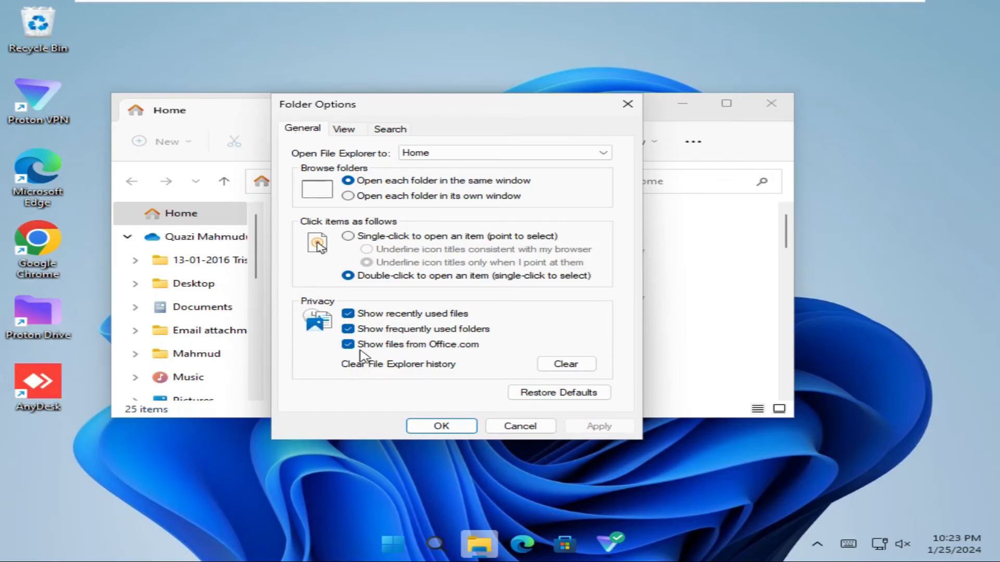
mouse_move(438, 393)
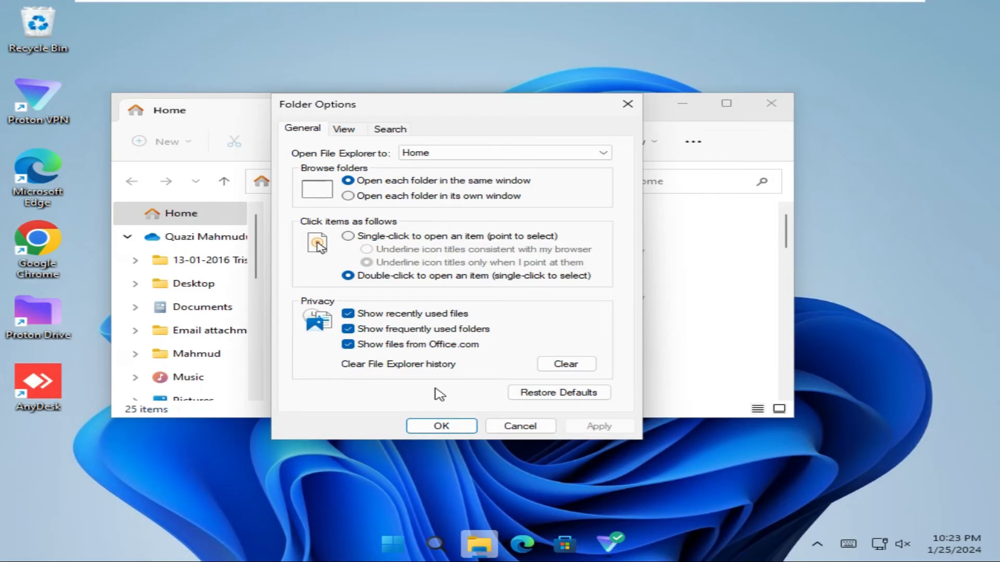
mouse_move(540, 406)
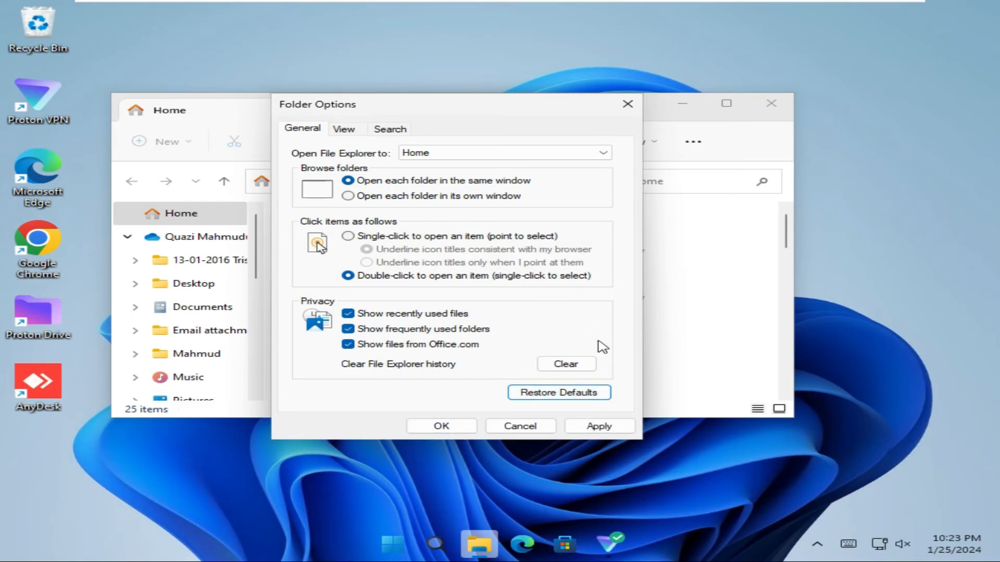
mouse_move(600, 426)
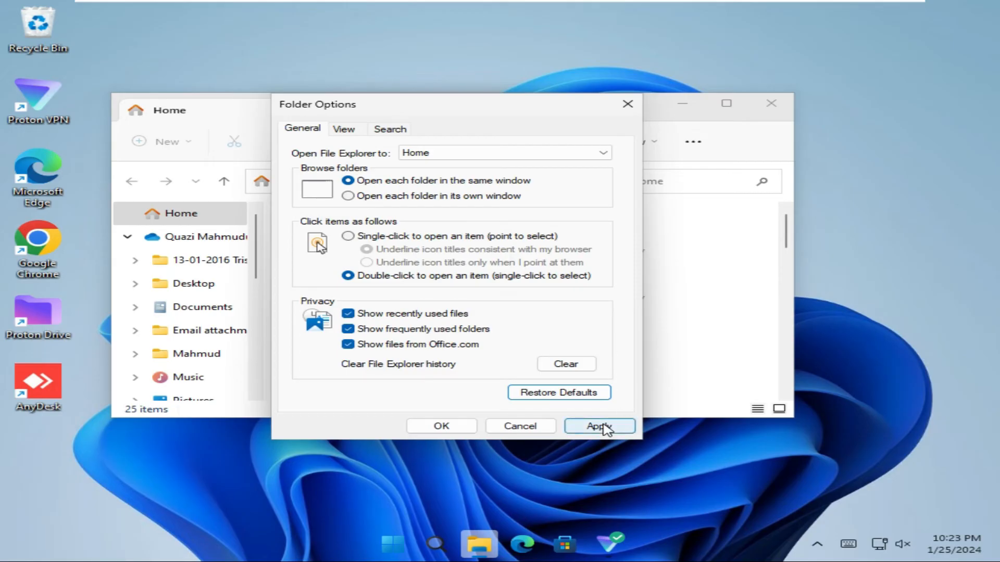
click(597, 426)
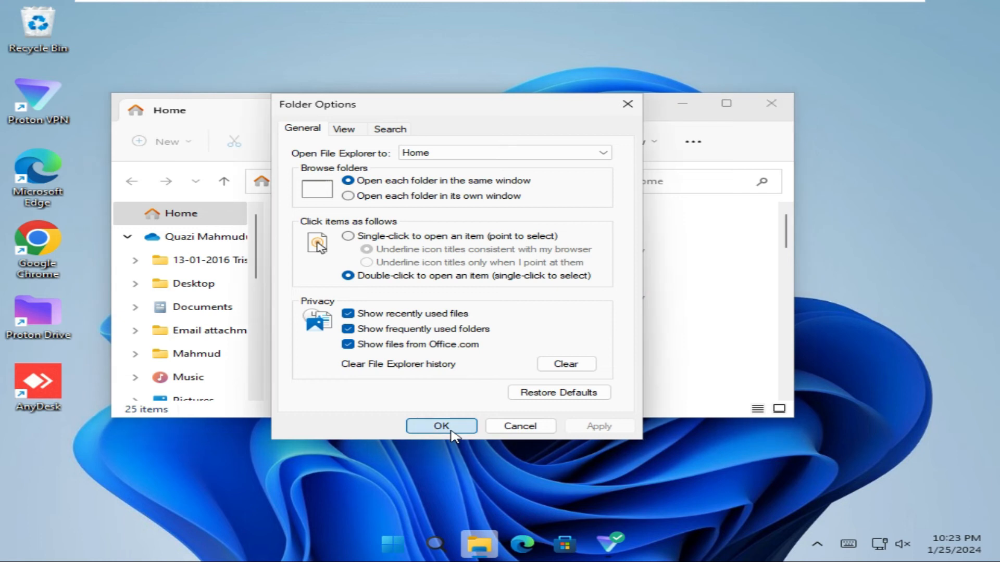
click(441, 426)
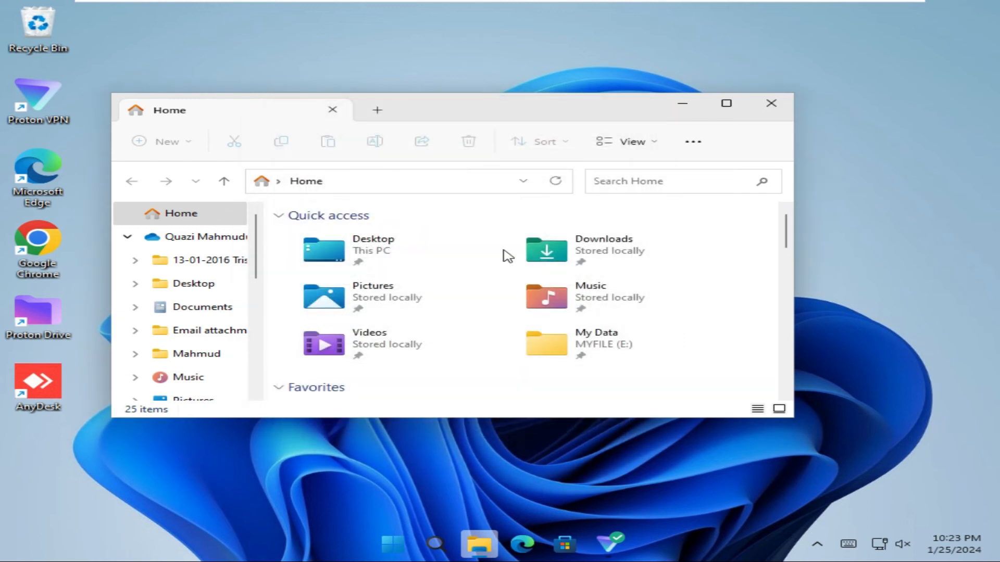